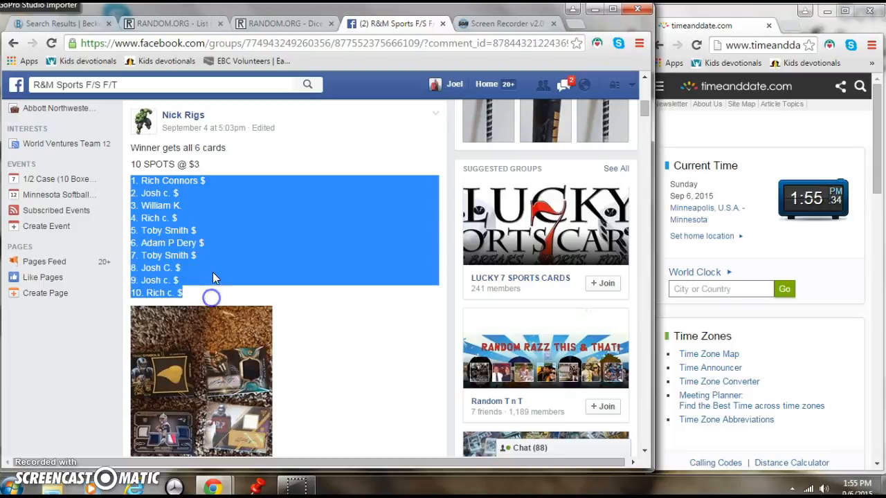
{"action": "mouse_move", "coordinate": [370, 344]}
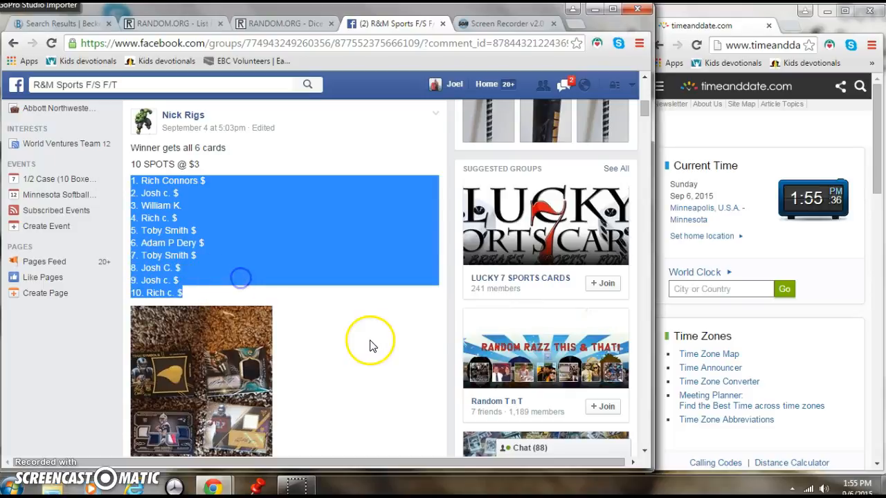
- Scroll past the 10-spot list and photo to the organizer's latest comments and the comment box
{"action": "scroll", "scroll_direction": "down", "scroll_amount": 3}
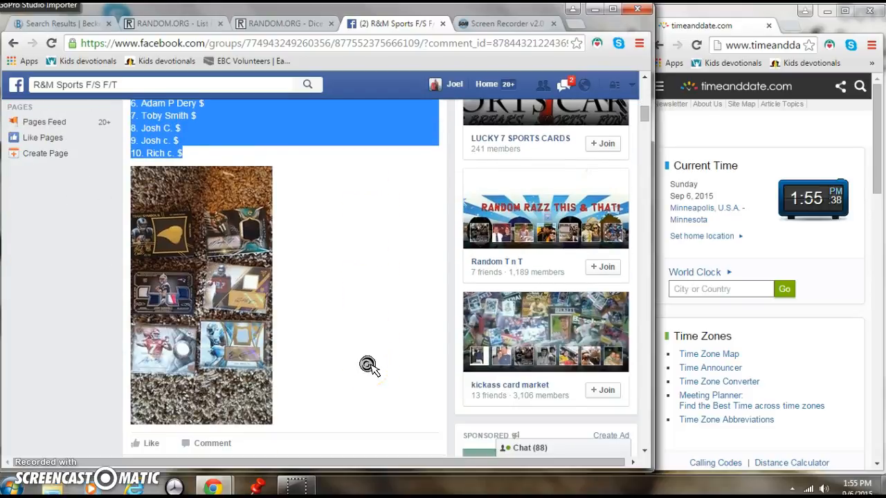
{"action": "scroll", "scroll_direction": "down", "scroll_amount": 3}
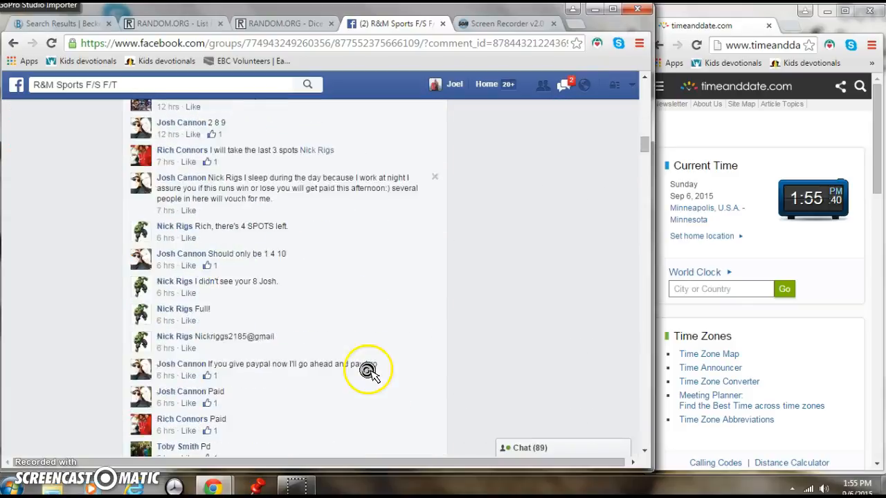
{"action": "scroll", "scroll_direction": "down", "scroll_amount": 3}
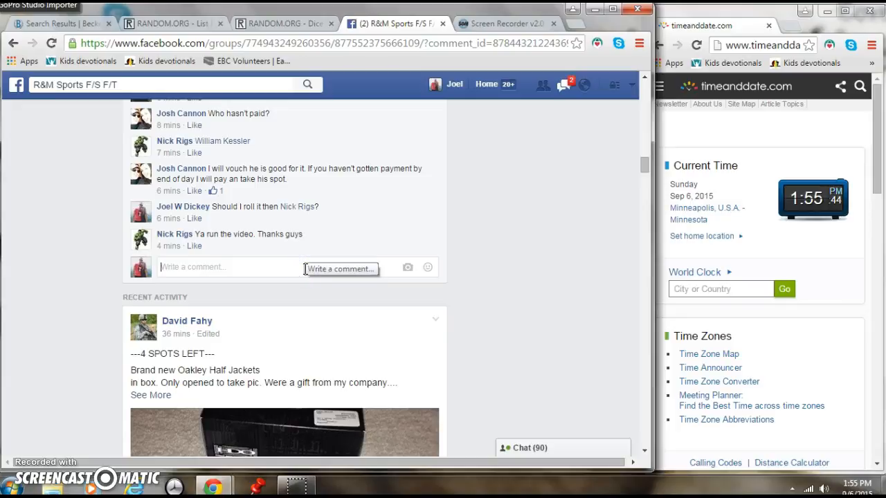
- Comment 'LIVE!', paste the ten spot names into RANDOM.ORG's list randomizer, and roll two dice
{"action": "type", "text": "LIVE"}
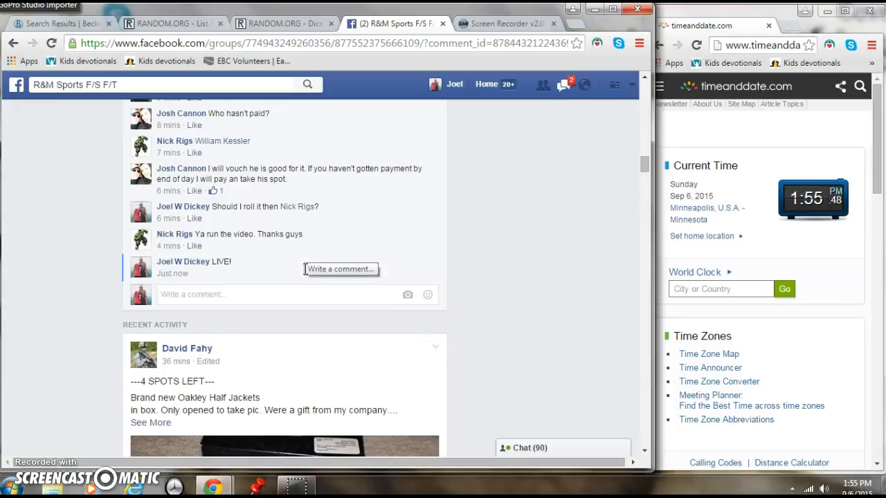
{"action": "mouse_move", "coordinate": [172, 273]}
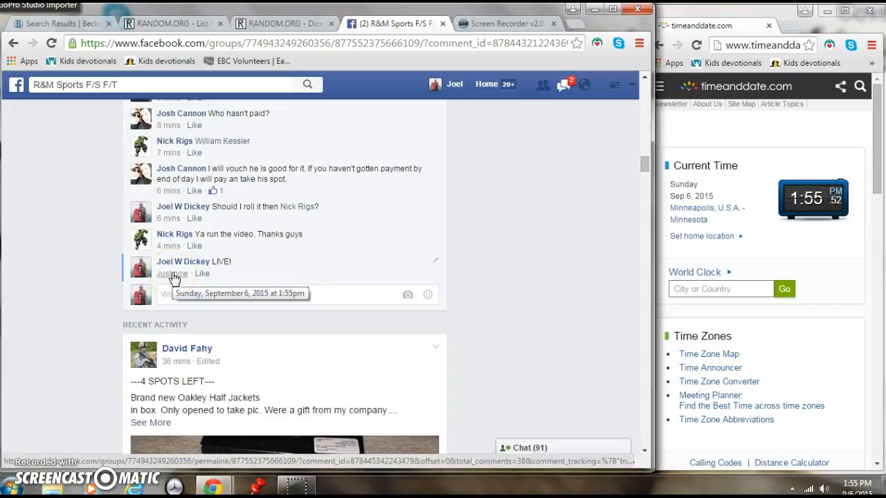
{"action": "mouse_move", "coordinate": [784, 230]}
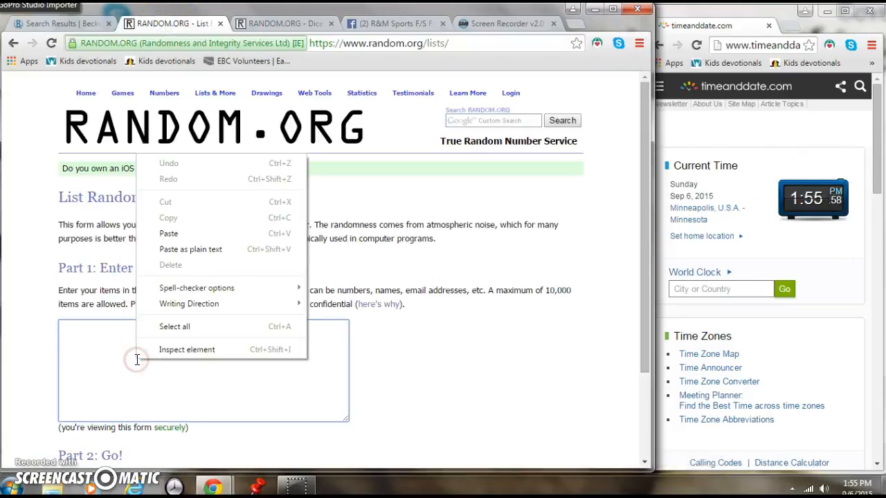
{"action": "left_click", "coordinate": [168, 233]}
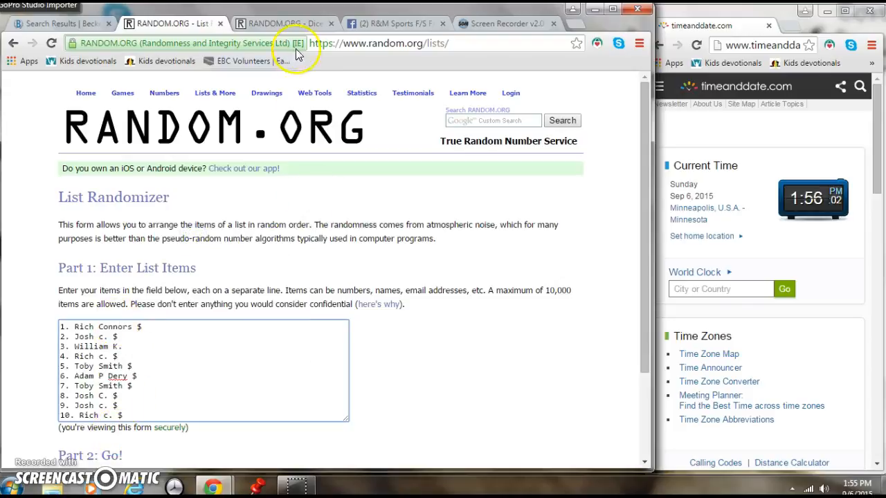
{"action": "left_click", "coordinate": [284, 22]}
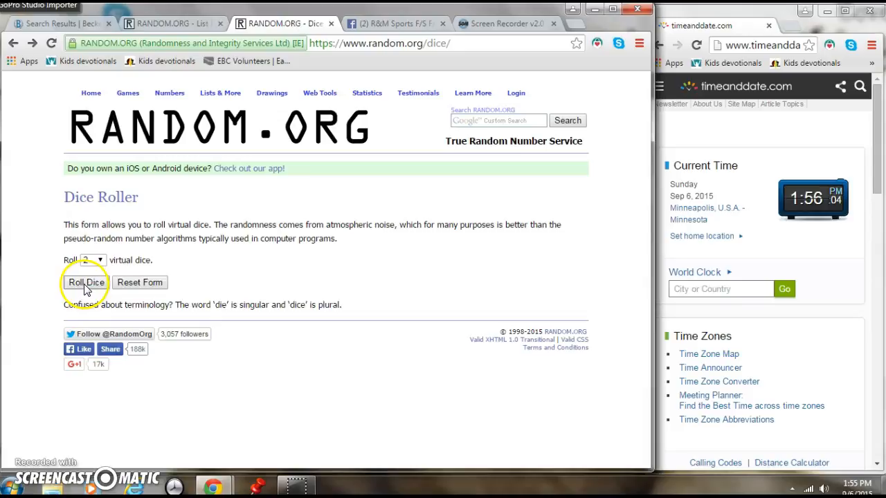
{"action": "left_click", "coordinate": [86, 282]}
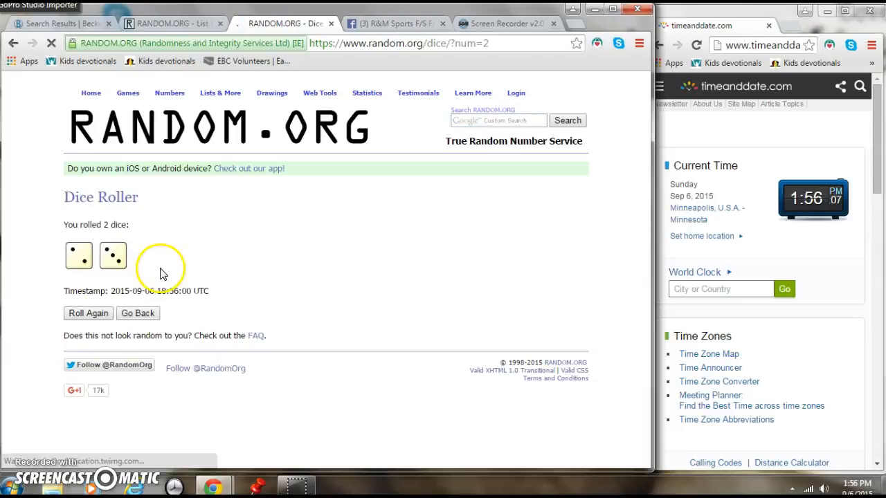
{"action": "left_click", "coordinate": [169, 23]}
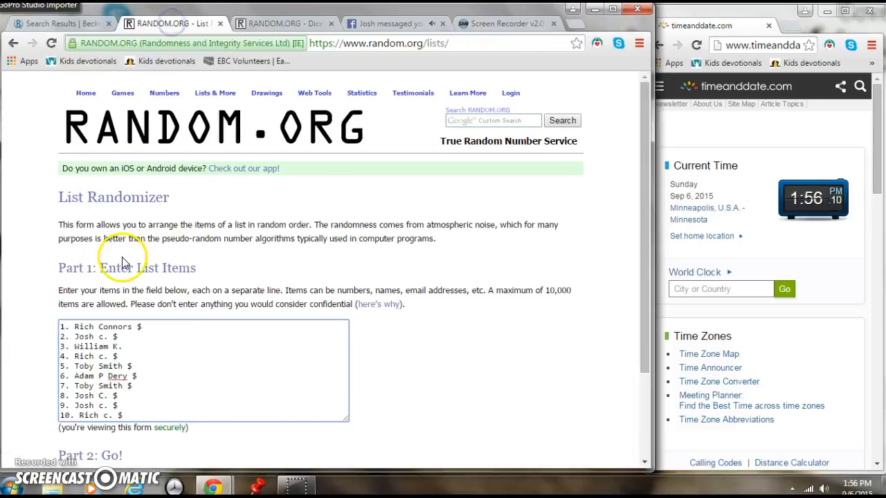
- Randomize the ten-name spot list five times to match the dice total, checking the dice midway
{"action": "scroll", "scroll_direction": "down", "scroll_amount": 3}
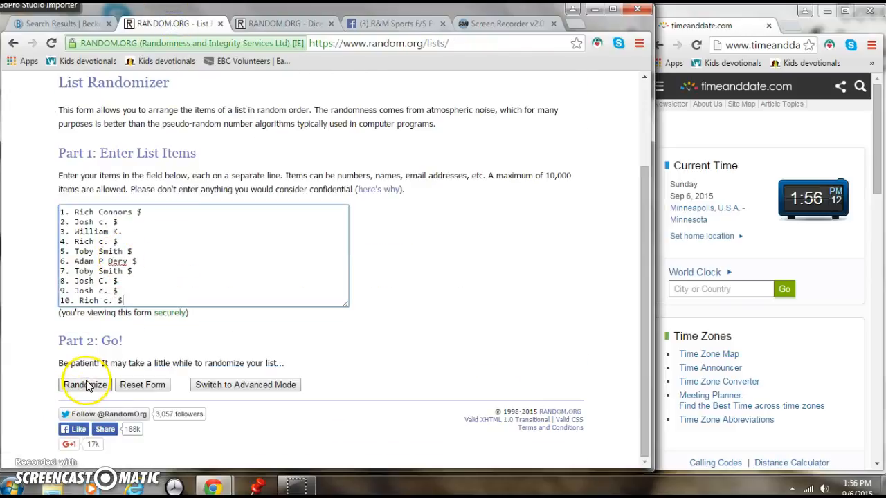
{"action": "left_click", "coordinate": [84, 385]}
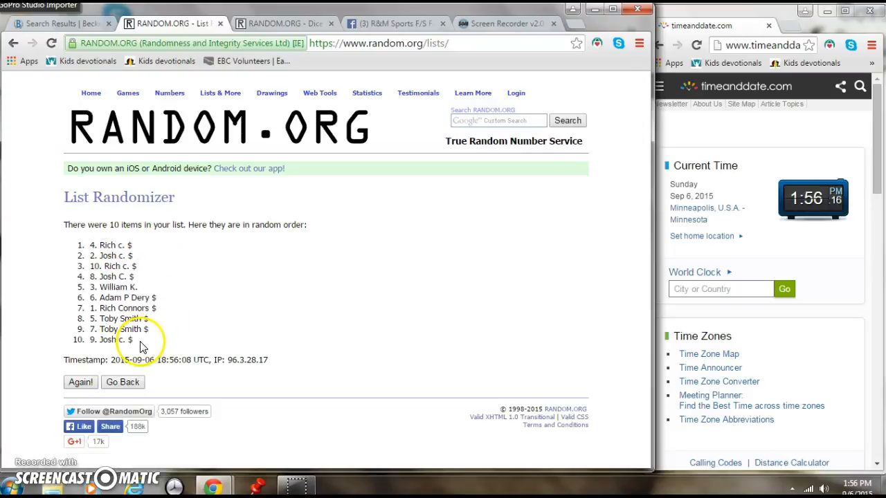
{"action": "left_click", "coordinate": [81, 382]}
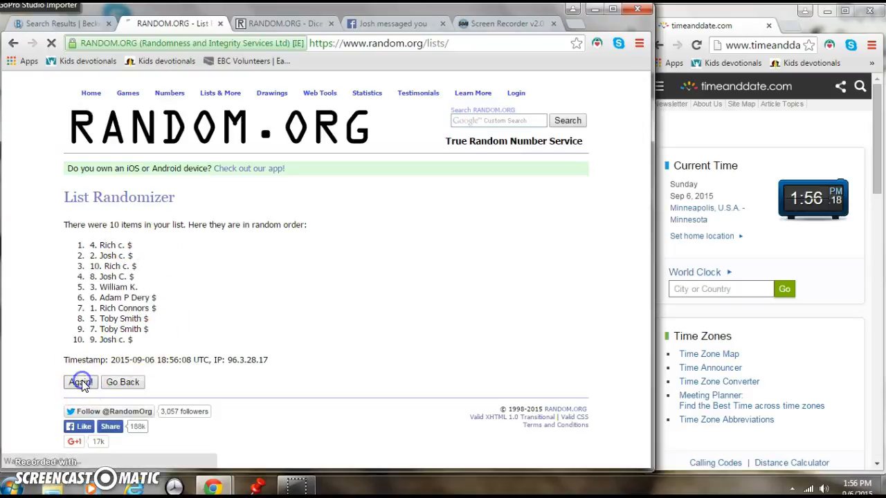
{"action": "left_click", "coordinate": [80, 382]}
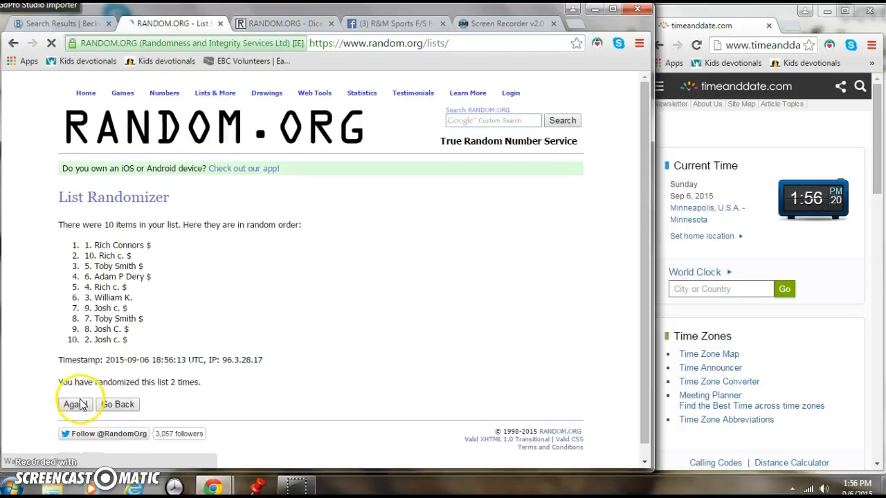
{"action": "left_click", "coordinate": [79, 404]}
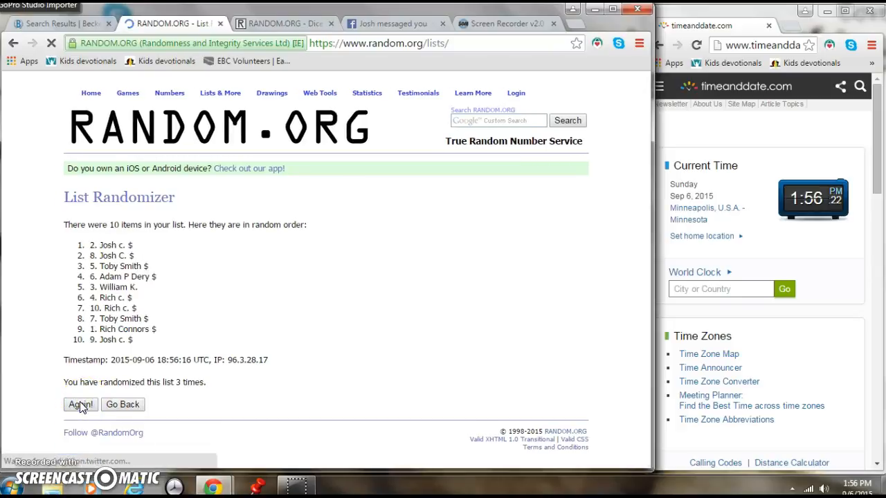
{"action": "left_click", "coordinate": [79, 404]}
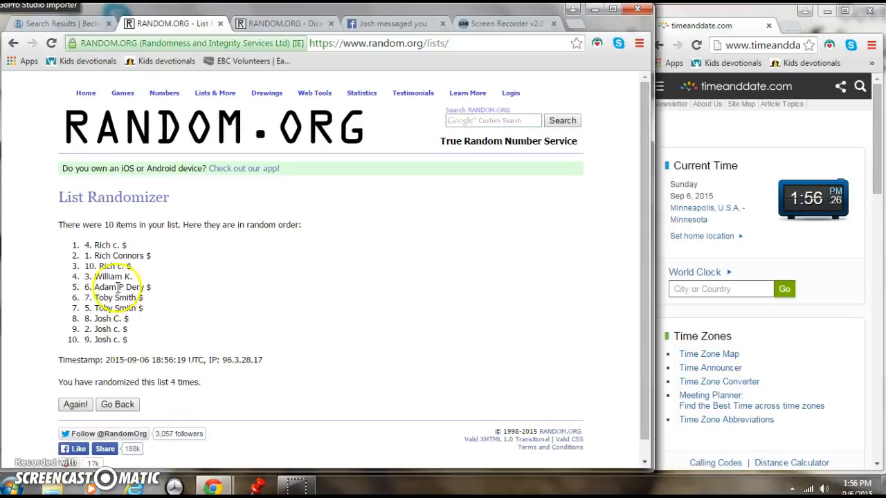
{"action": "mouse_move", "coordinate": [585, 170]}
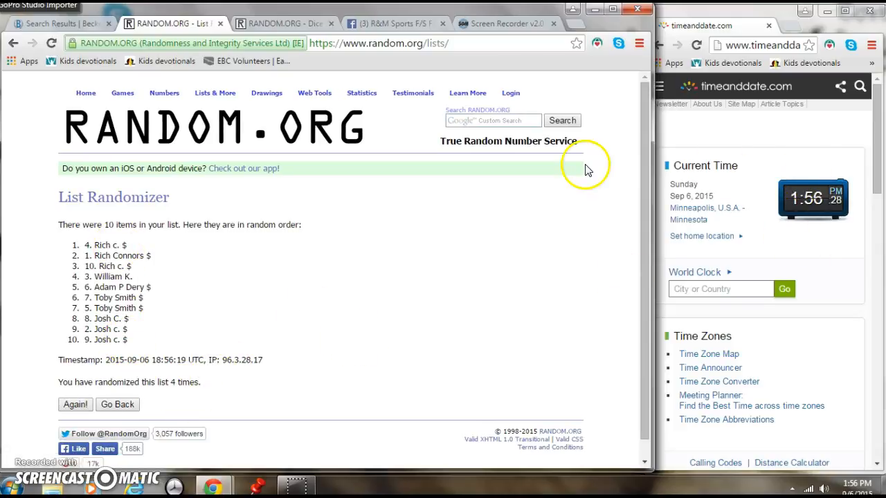
{"action": "left_click", "coordinate": [281, 22]}
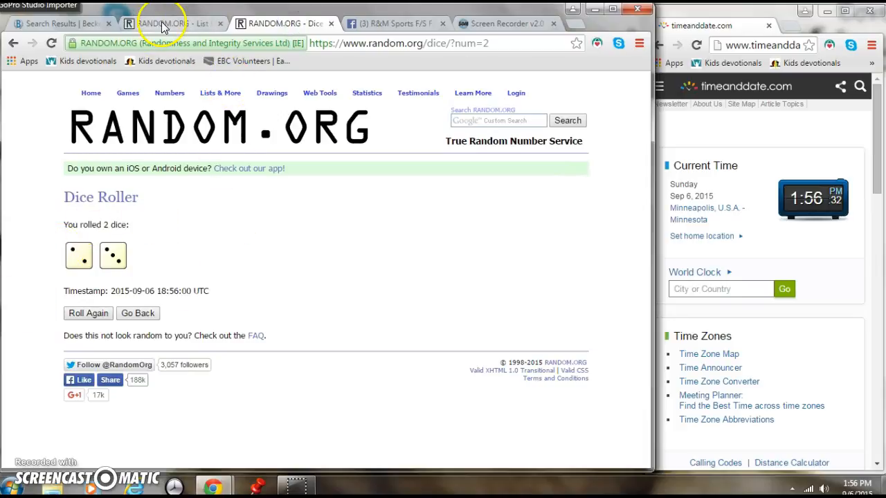
{"action": "left_click", "coordinate": [166, 23]}
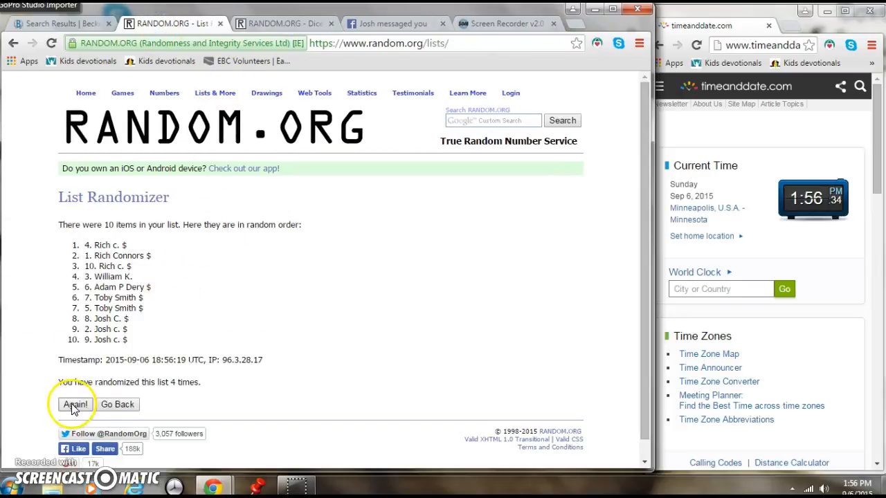
{"action": "left_click", "coordinate": [76, 404]}
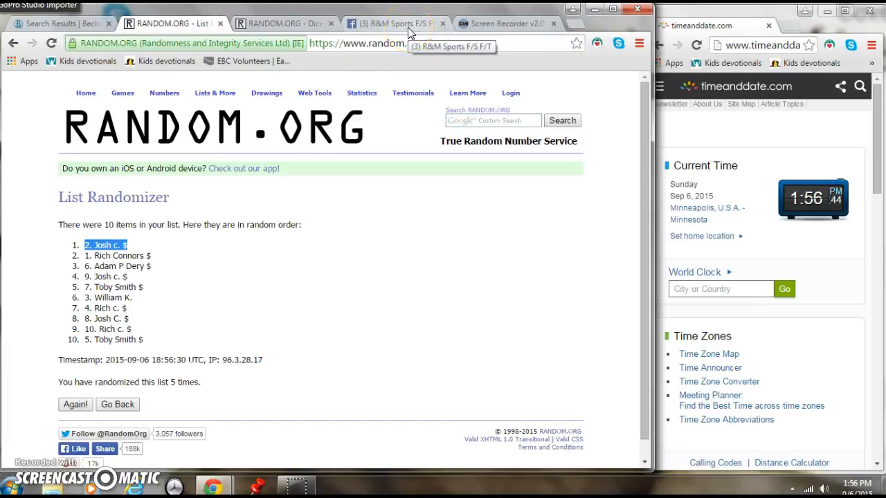
- Close the chat popup, comment 'DONE!' on the post, then show the dice result and final list
{"action": "left_click", "coordinate": [391, 24]}
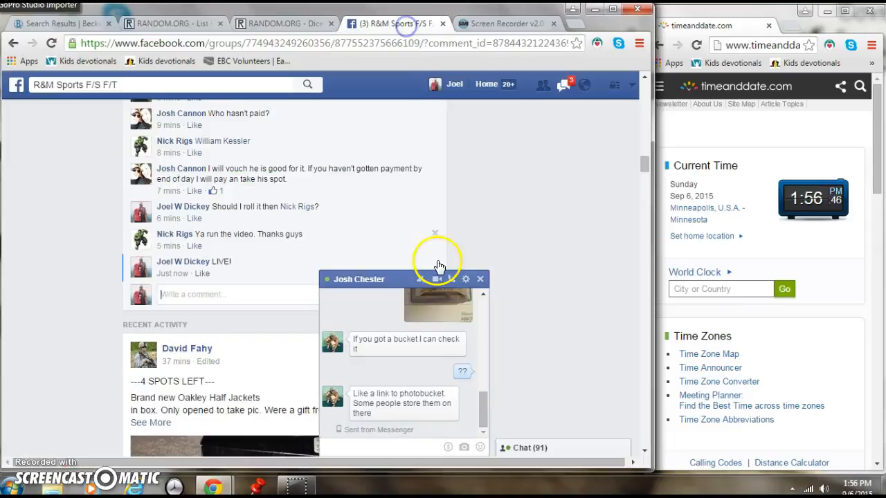
{"action": "left_click", "coordinate": [479, 278]}
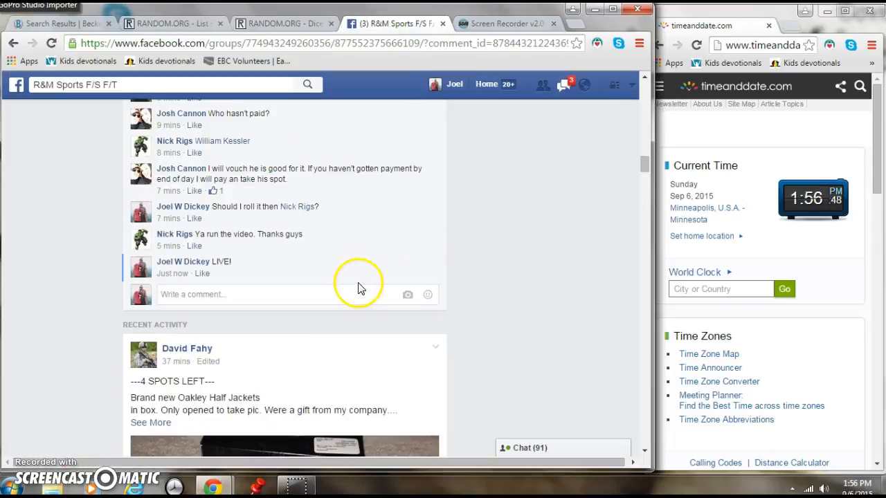
{"action": "left_click", "coordinate": [218, 294]}
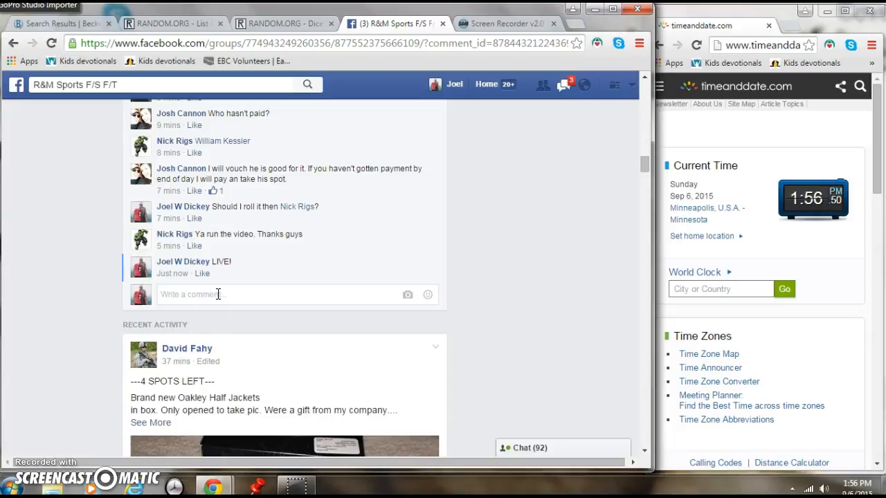
{"action": "type", "text": "DONE"}
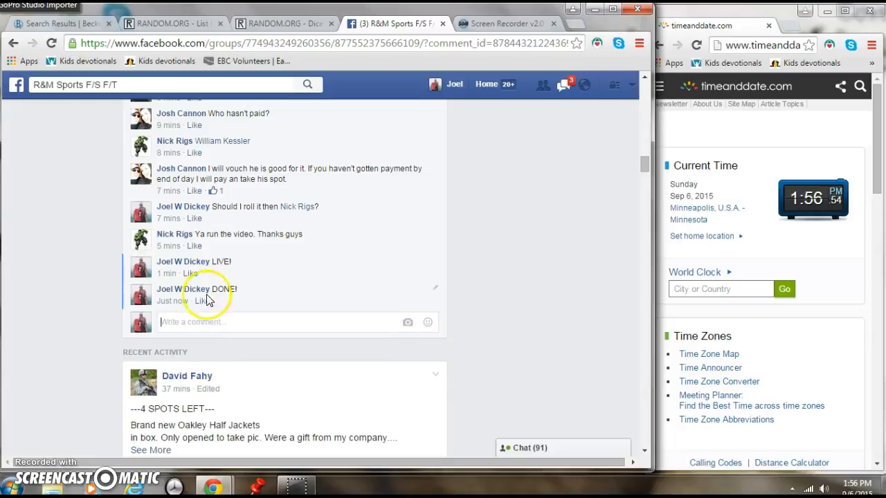
{"action": "mouse_move", "coordinate": [173, 301]}
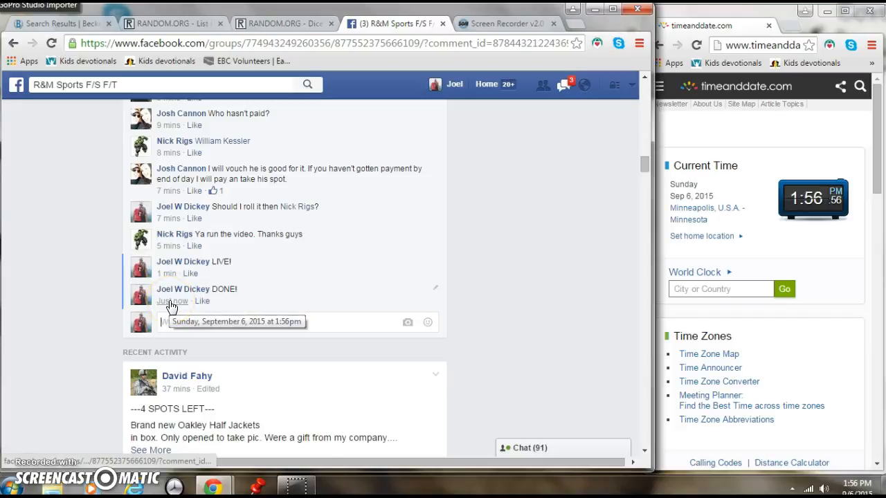
{"action": "mouse_move", "coordinate": [398, 287]}
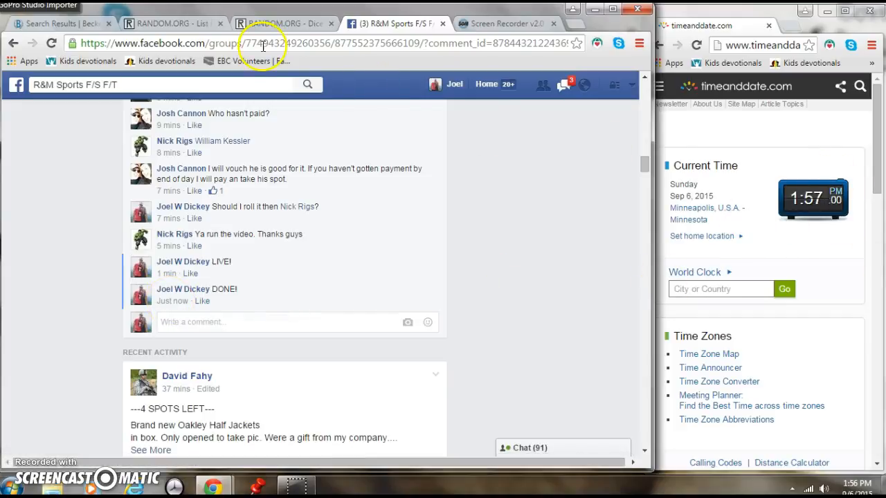
{"action": "left_click", "coordinate": [283, 22]}
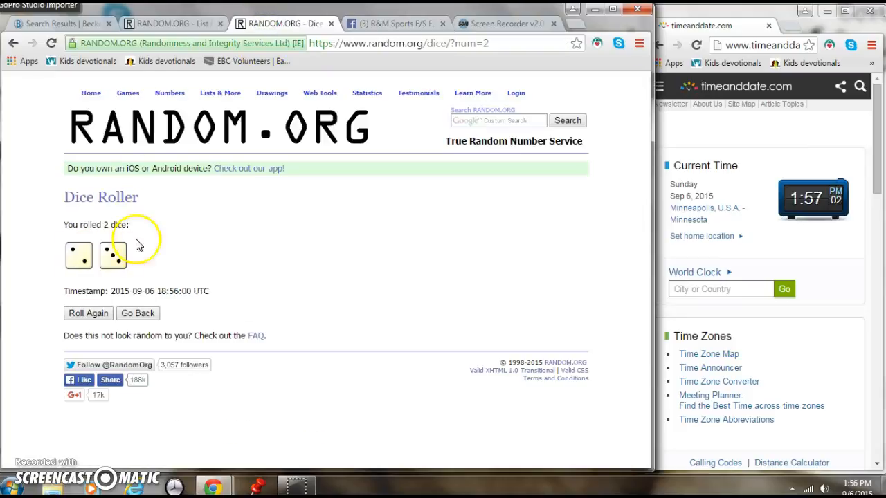
{"action": "left_click", "coordinate": [169, 23]}
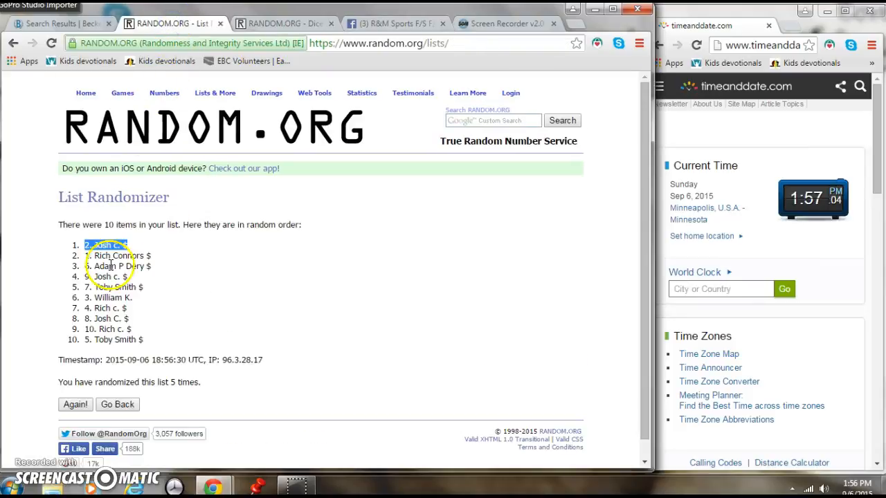